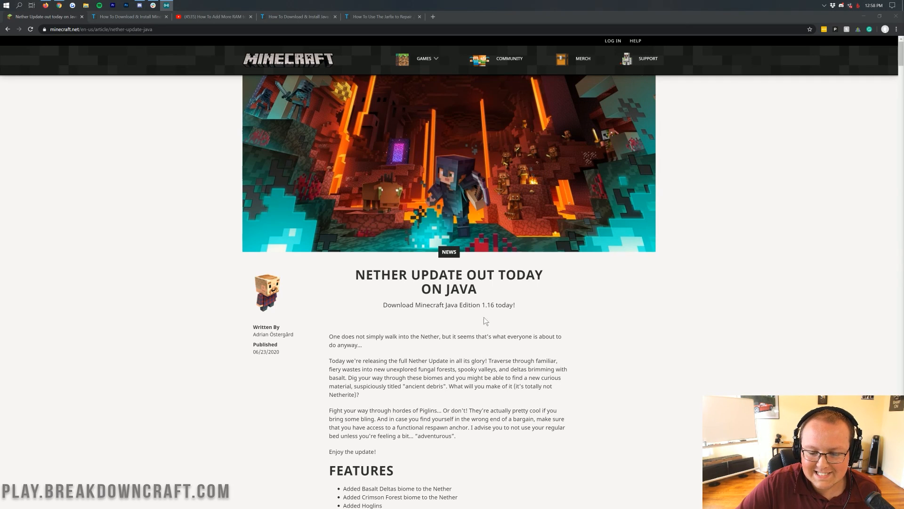
Browse the open tutorial page, scrolling through its content
{"action": "double_click", "coordinate": [486, 304]}
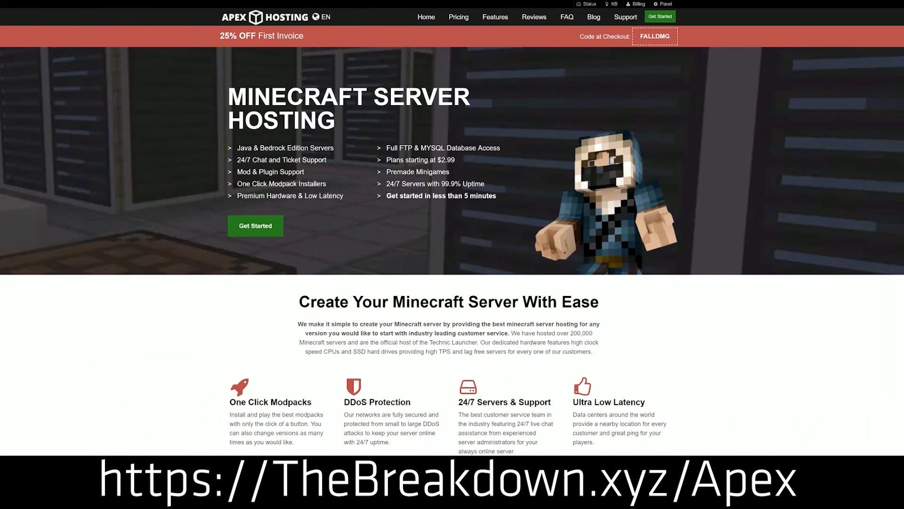
{"action": "mouse_move", "coordinate": [378, 199]}
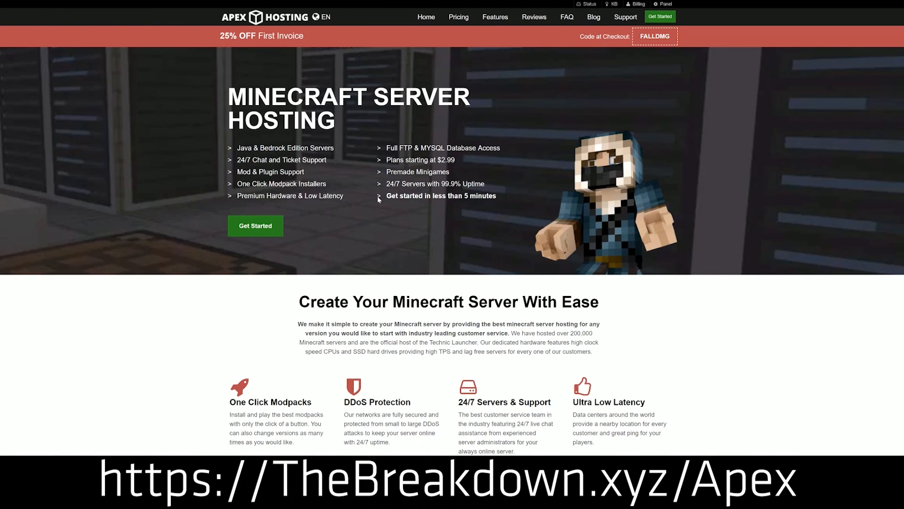
{"action": "mouse_move", "coordinate": [217, 229]}
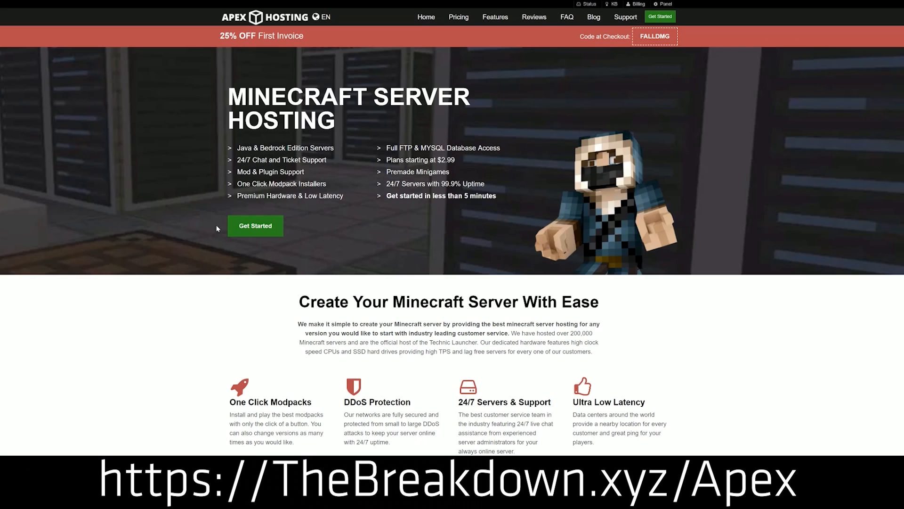
{"action": "scroll", "scroll_direction": "down", "scroll_amount": 3}
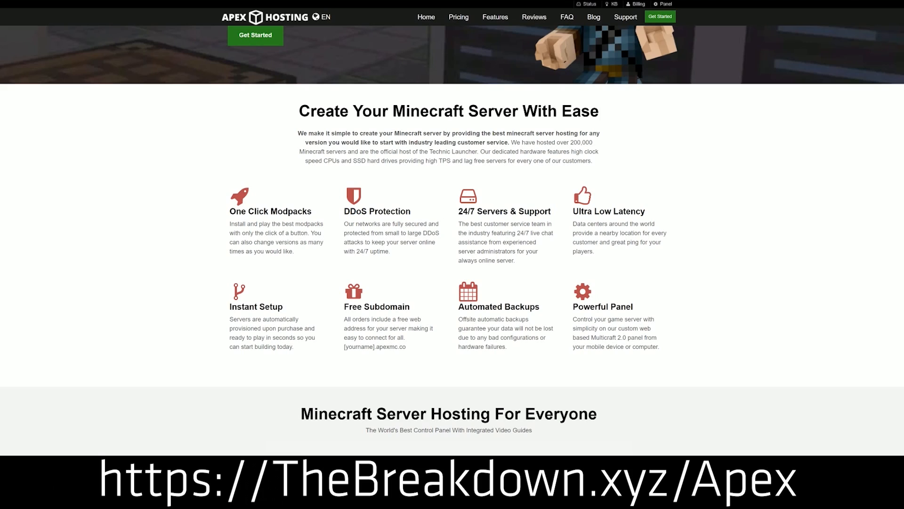
{"action": "double_click", "coordinate": [503, 211]}
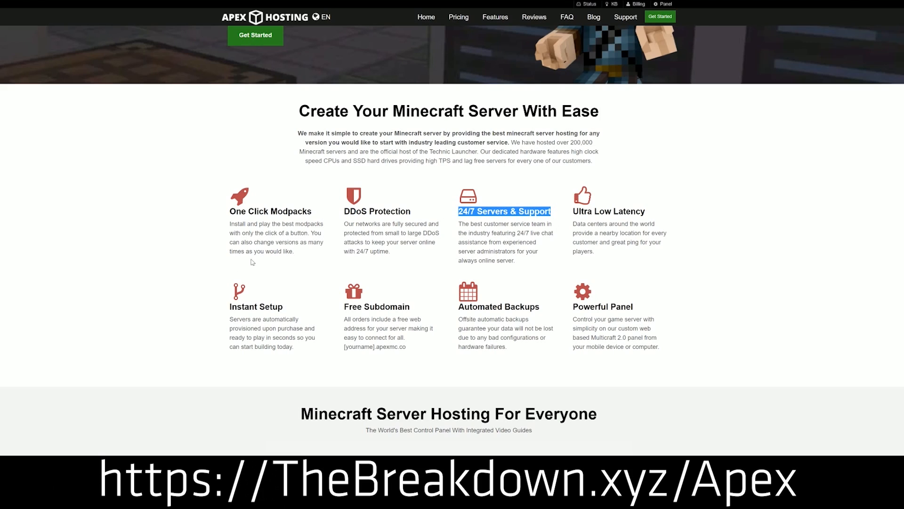
{"action": "double_click", "coordinate": [498, 306]}
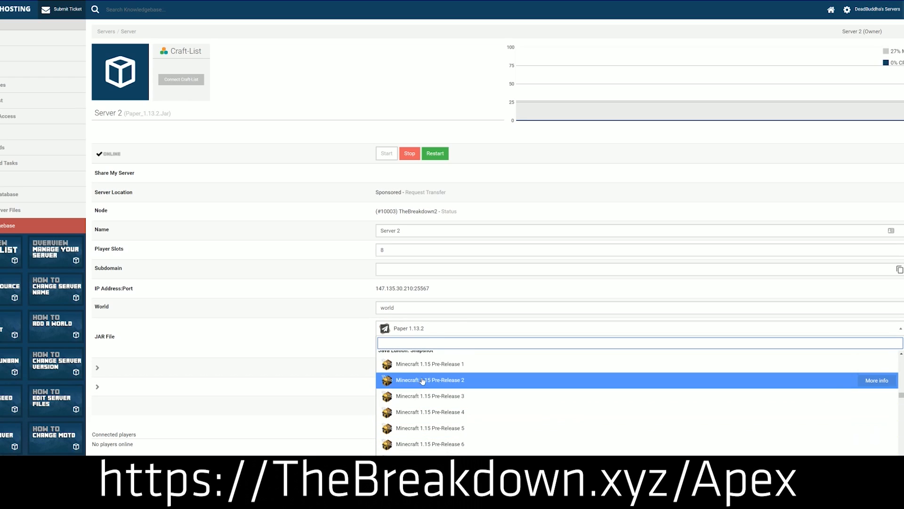
{"action": "scroll", "scroll_direction": "up", "scroll_amount": 3}
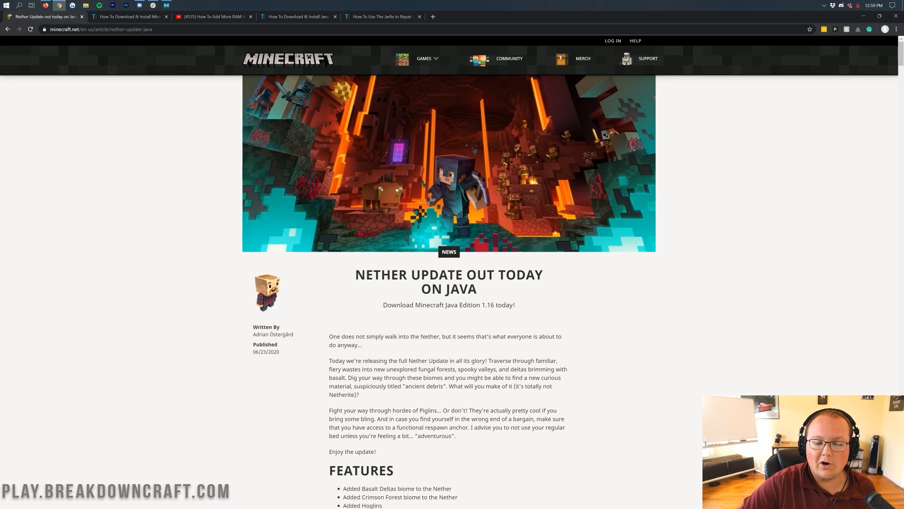
{"action": "mouse_move", "coordinate": [400, 323]}
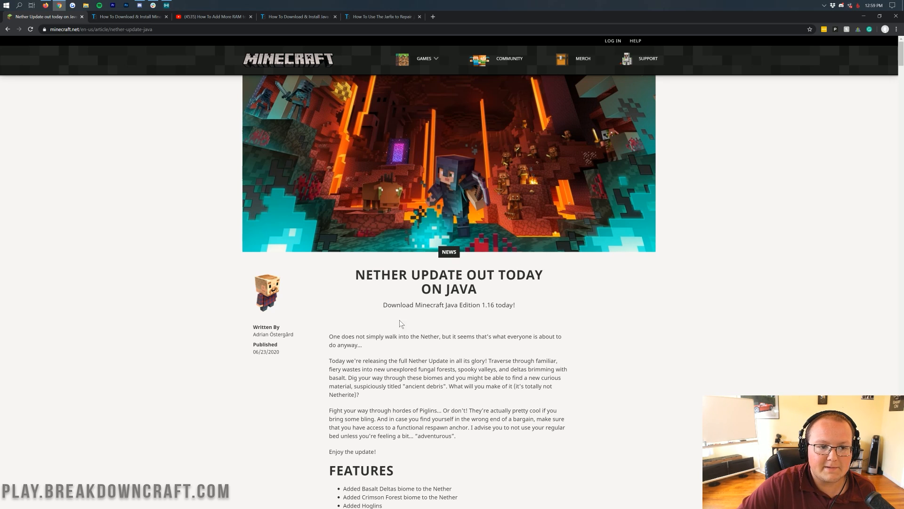
{"action": "mouse_move", "coordinate": [503, 289]}
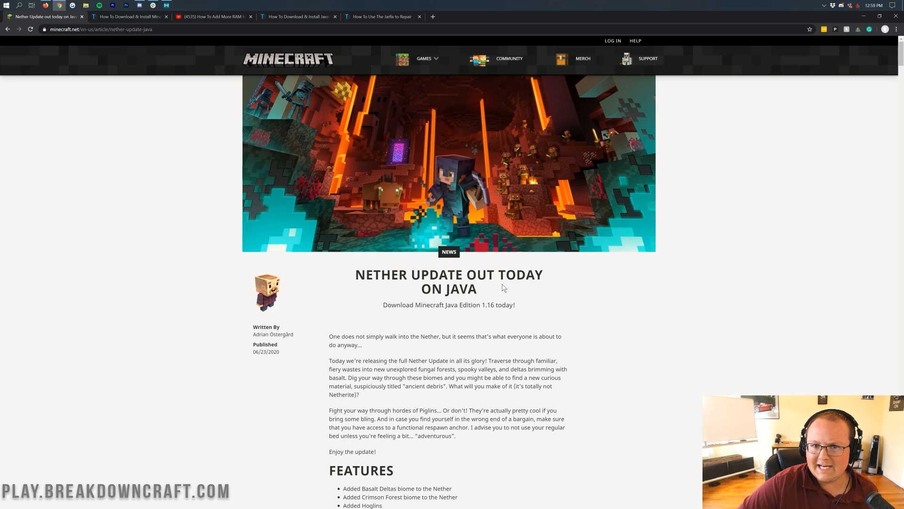
Switch to the install tutorial article and scroll to Step 1 with the launcher download link
{"action": "left_click", "coordinate": [129, 16]}
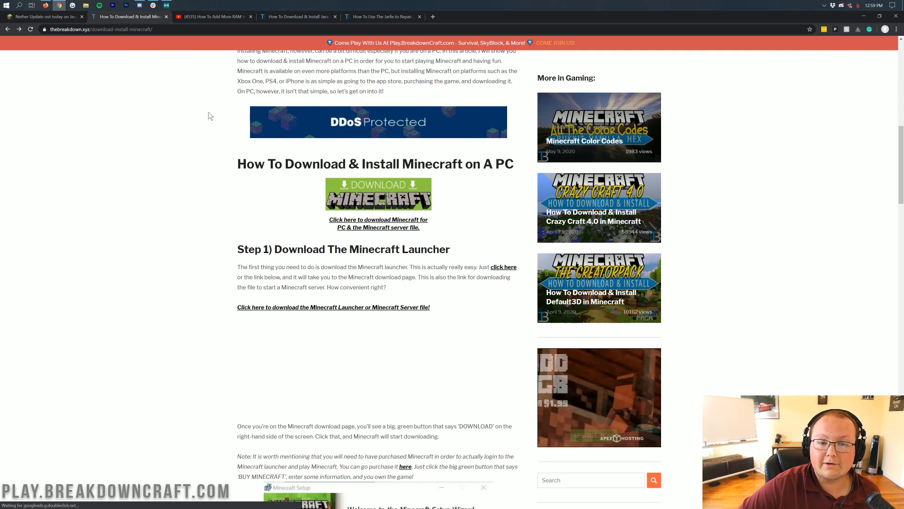
{"action": "scroll", "scroll_direction": "up", "scroll_amount": 3}
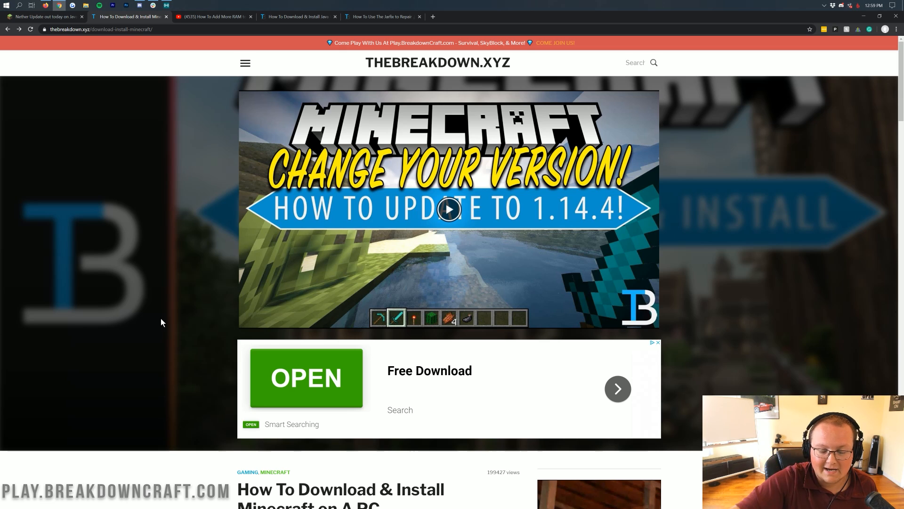
{"action": "scroll", "scroll_direction": "down", "scroll_amount": 3}
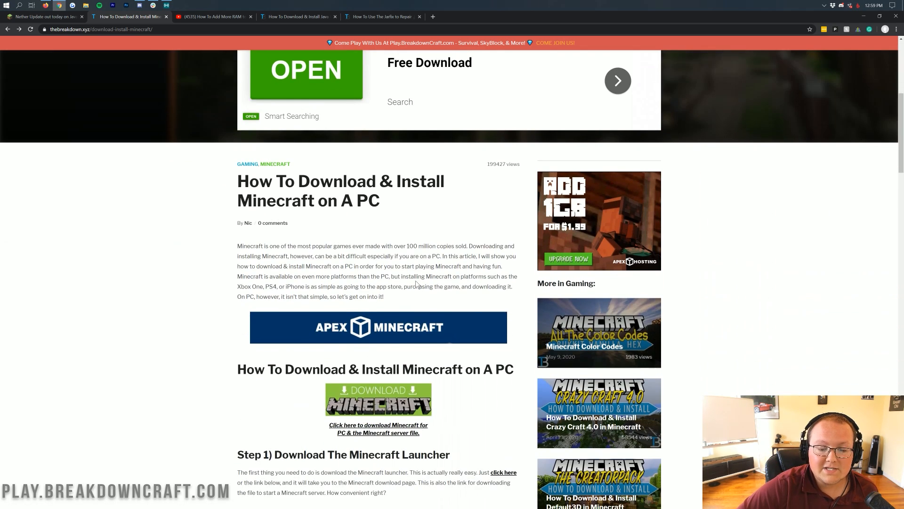
{"action": "scroll", "scroll_direction": "down", "scroll_amount": 3}
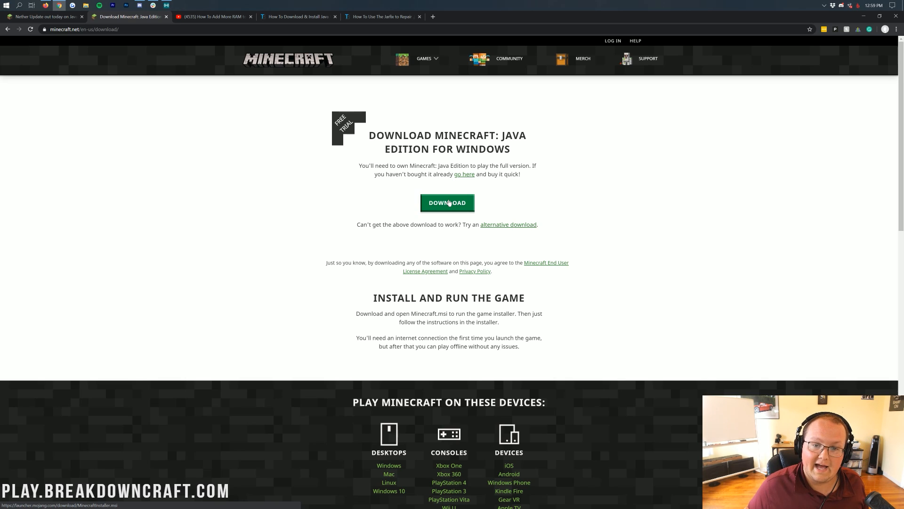
{"action": "mouse_move", "coordinate": [319, 114]}
{"action": "type", "text": "min"}
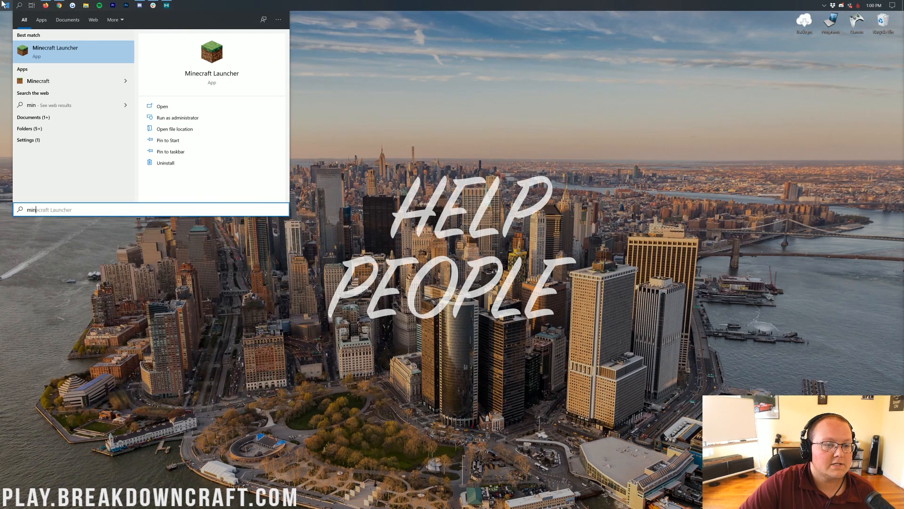
Bring up the Minecraft Launcher, briefly checking the add-account form and closing it
{"action": "left_click", "coordinate": [162, 107]}
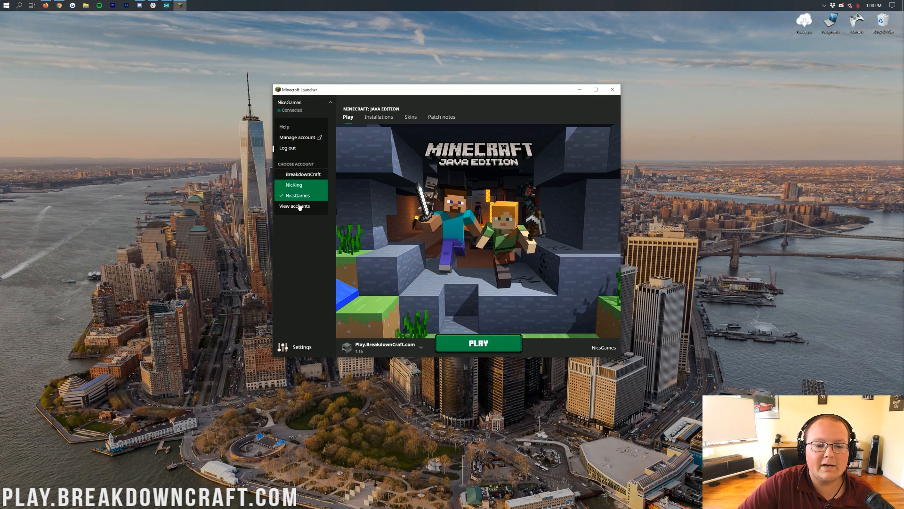
{"action": "left_click", "coordinate": [294, 206]}
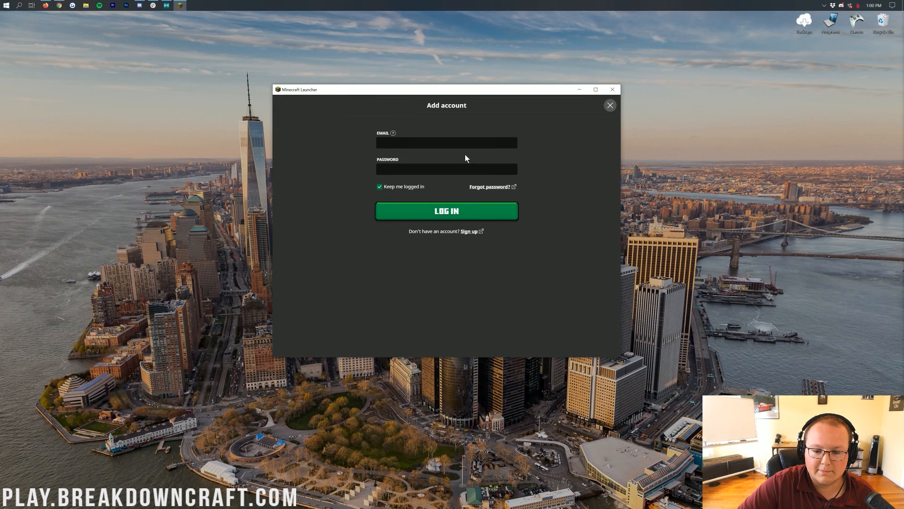
{"action": "mouse_move", "coordinate": [610, 105]}
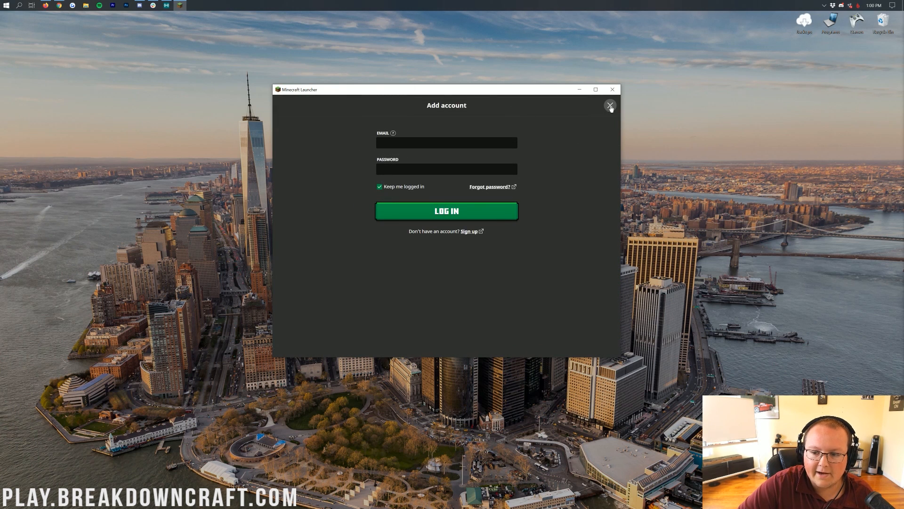
{"action": "left_click", "coordinate": [610, 106]}
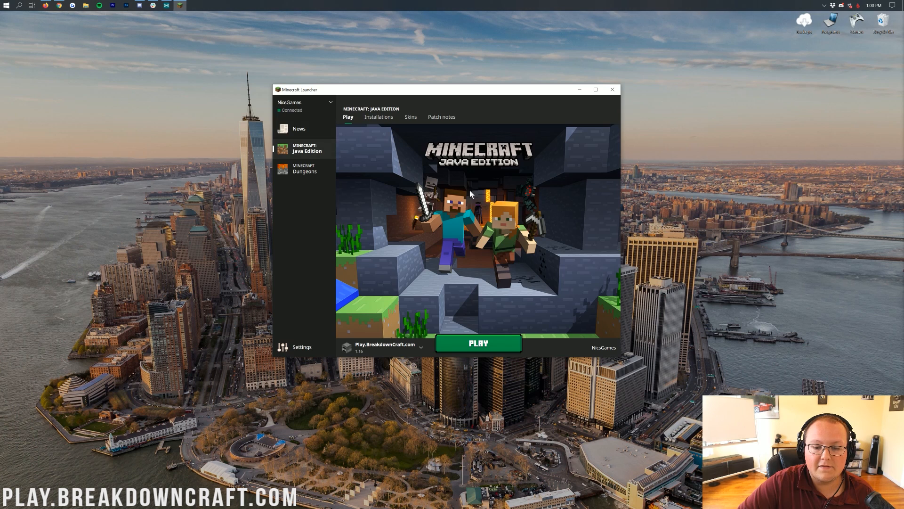
{"action": "mouse_move", "coordinate": [286, 142]}
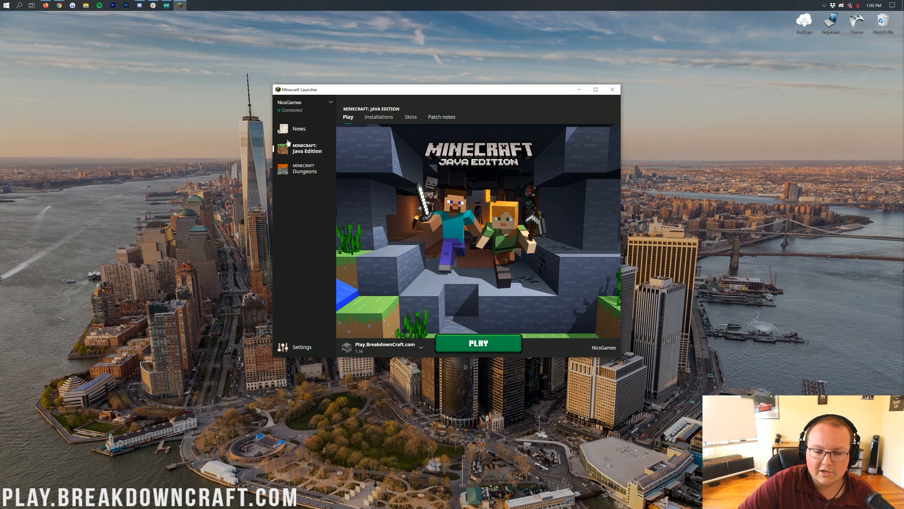
{"action": "mouse_move", "coordinate": [374, 217]}
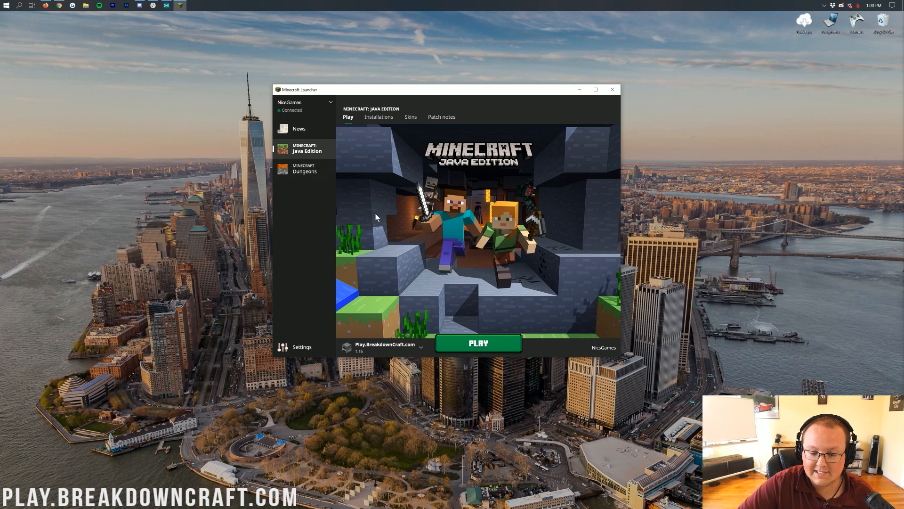
Set the Java Edition play version to Latest release
{"action": "left_click", "coordinate": [383, 346]}
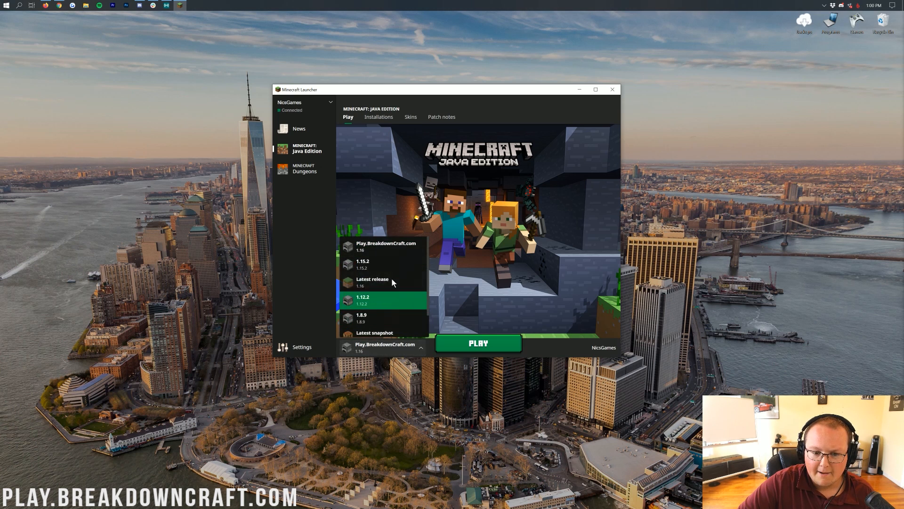
{"action": "left_click", "coordinate": [373, 281]}
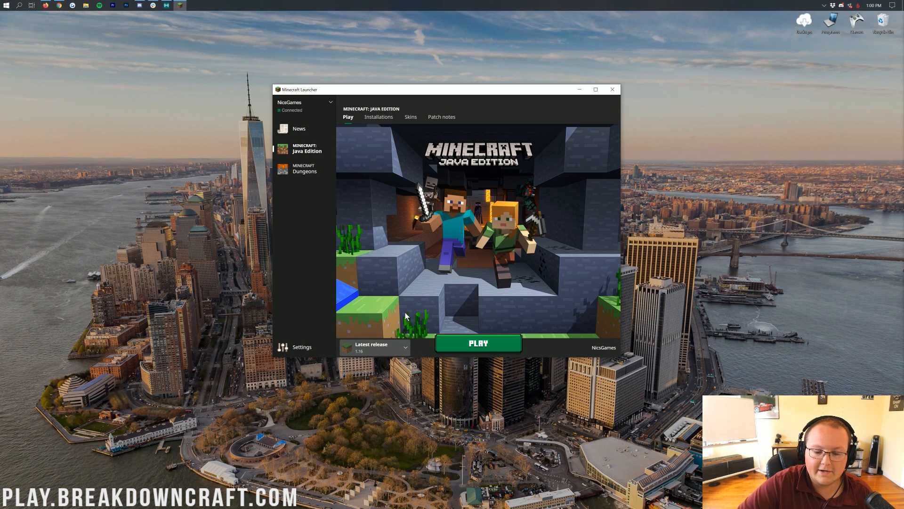
{"action": "mouse_move", "coordinate": [435, 348]}
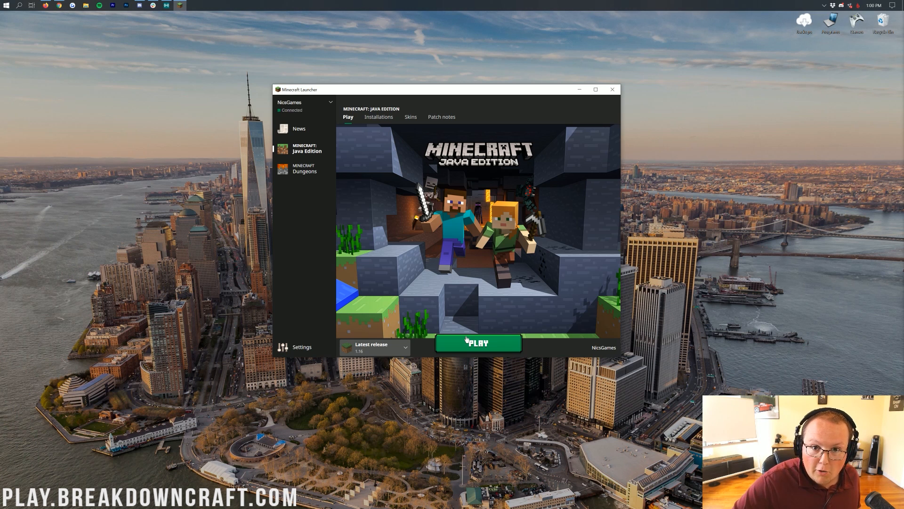
{"action": "mouse_move", "coordinate": [408, 316]}
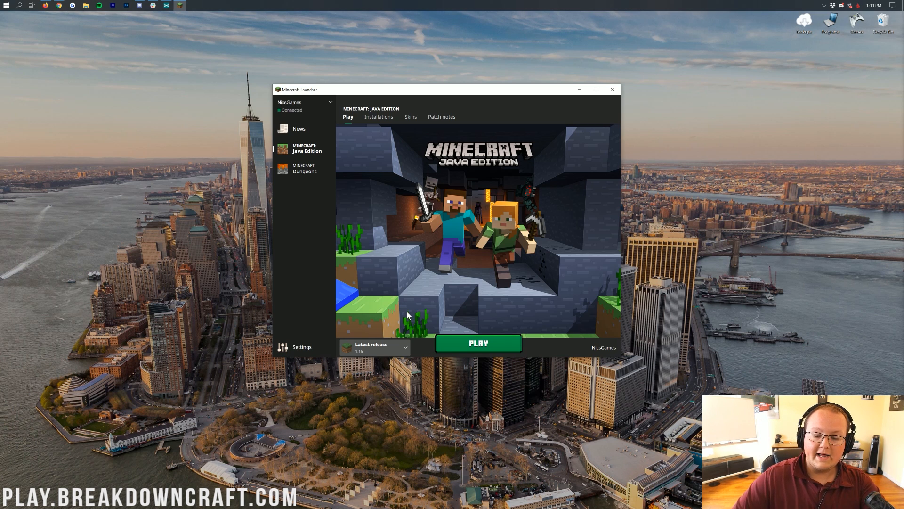
{"action": "mouse_move", "coordinate": [407, 300]}
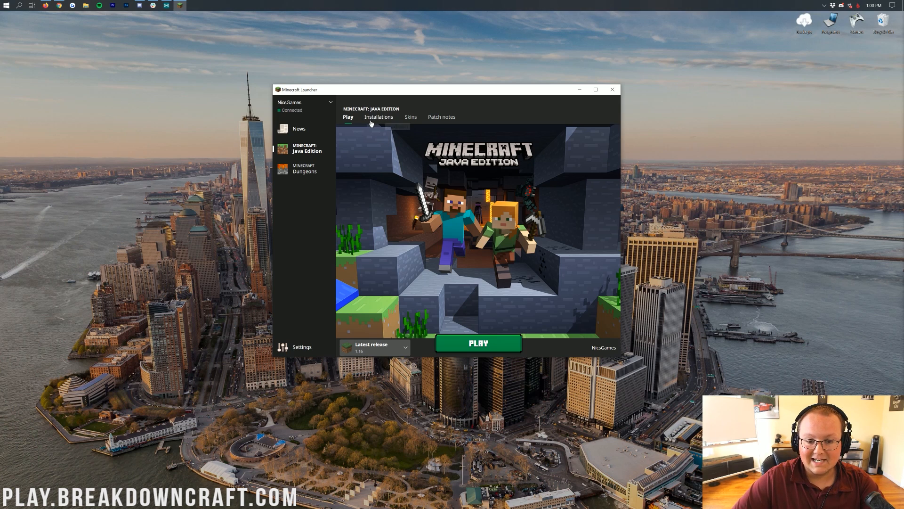
Show the Installations list with Releases, Snapshots and Historical versions all included
{"action": "left_click", "coordinate": [379, 117]}
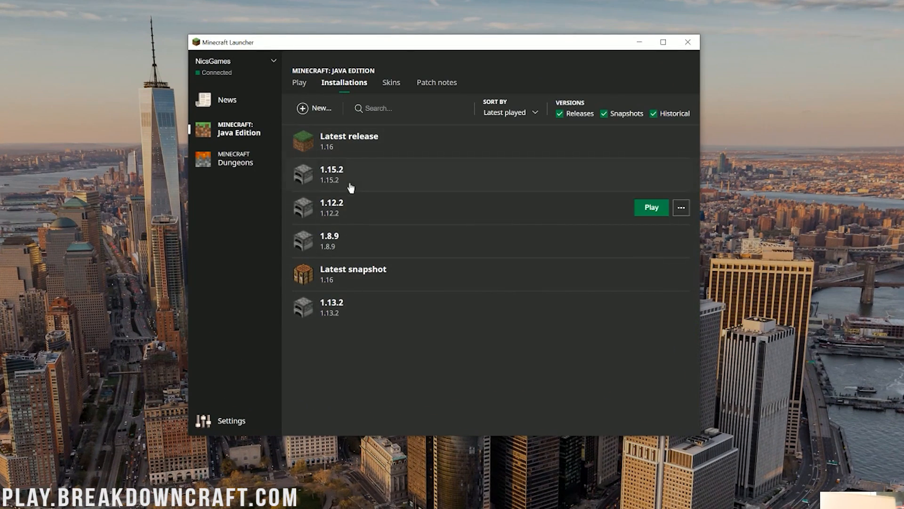
{"action": "mouse_move", "coordinate": [317, 138]}
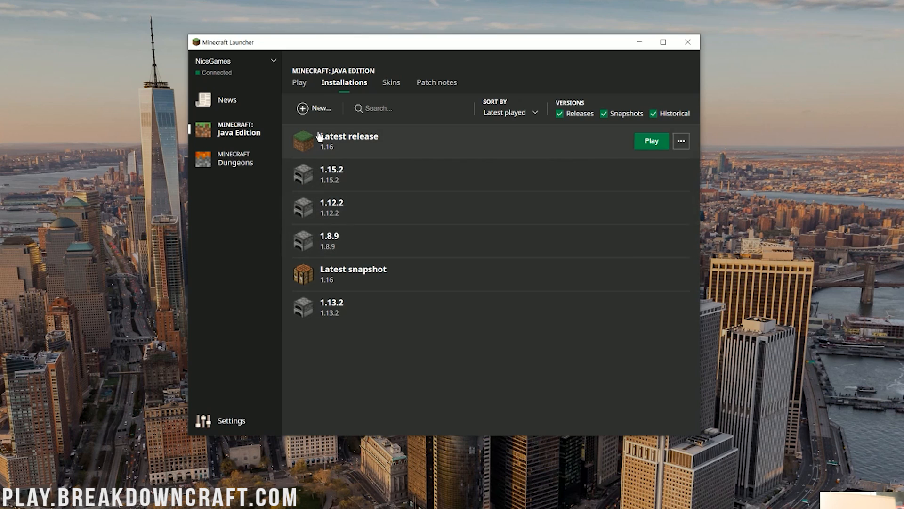
{"action": "mouse_move", "coordinate": [561, 126]}
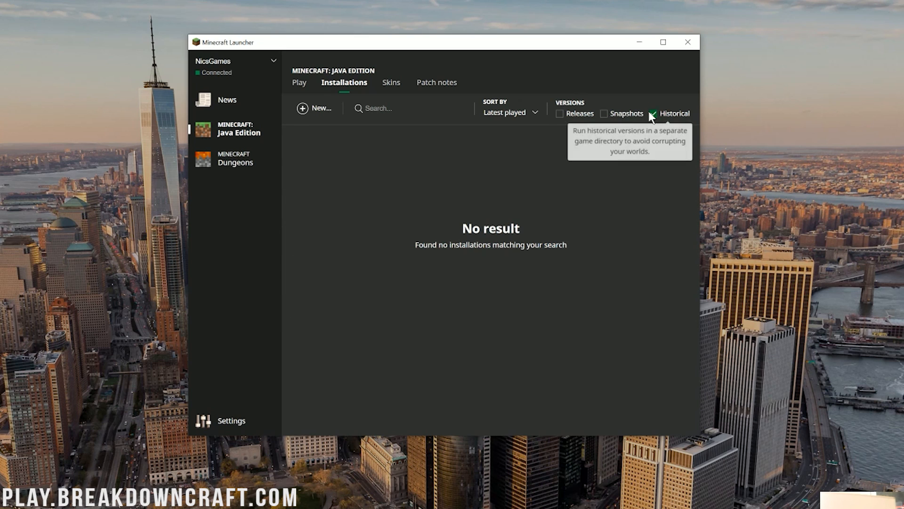
{"action": "left_click", "coordinate": [653, 113]}
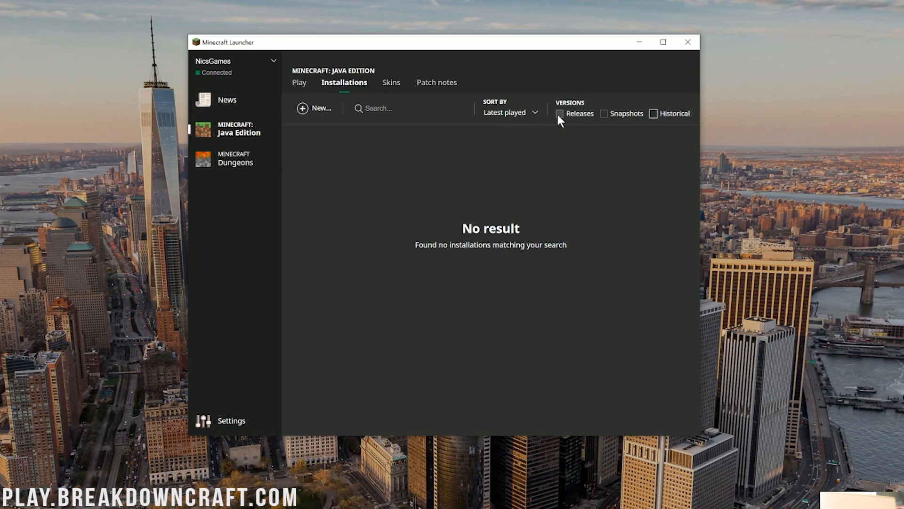
{"action": "left_click", "coordinate": [558, 113]}
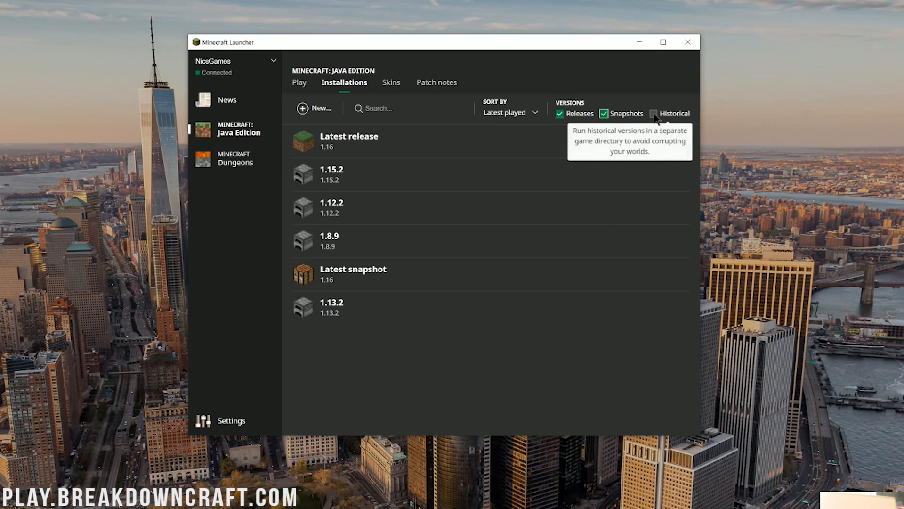
{"action": "left_click", "coordinate": [654, 114]}
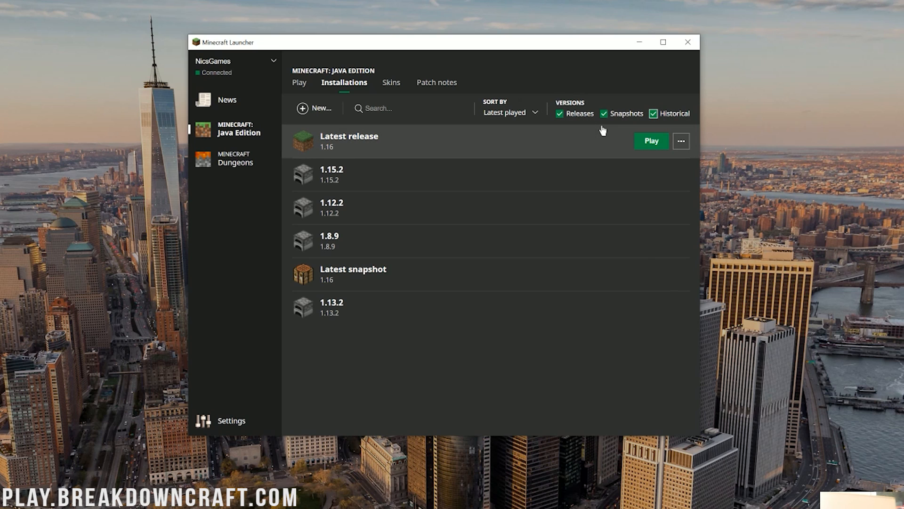
{"action": "mouse_move", "coordinate": [612, 182]}
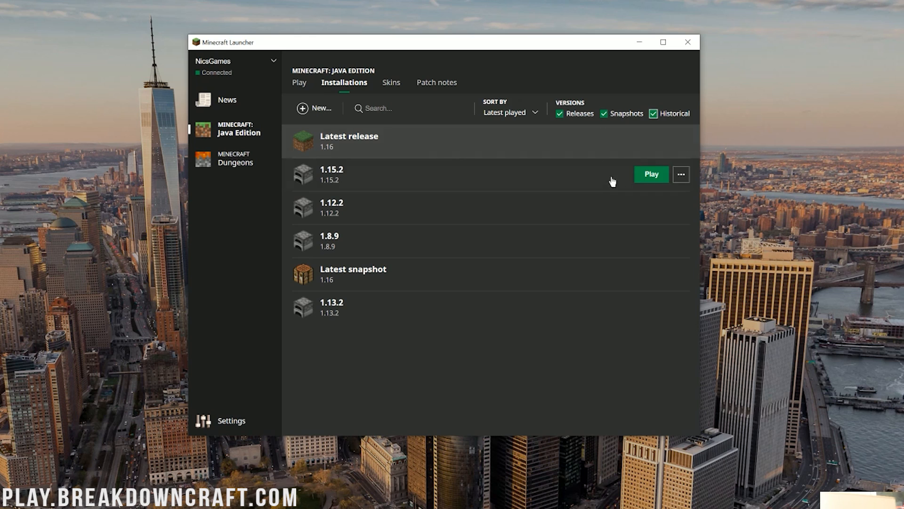
Start a new installation and name it 'Play.BreakdownCraft.com', version still Latest release 1.16
{"action": "left_click", "coordinate": [314, 107]}
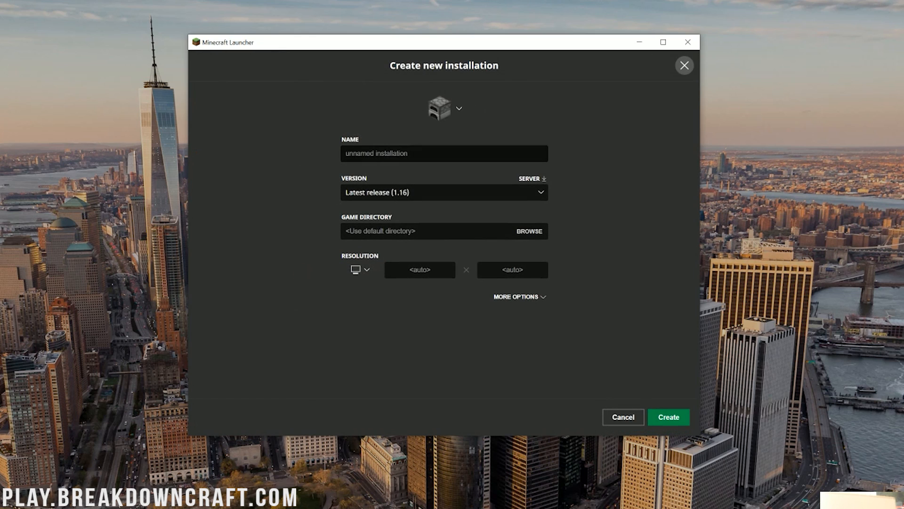
{"action": "type", "text": "1.12"}
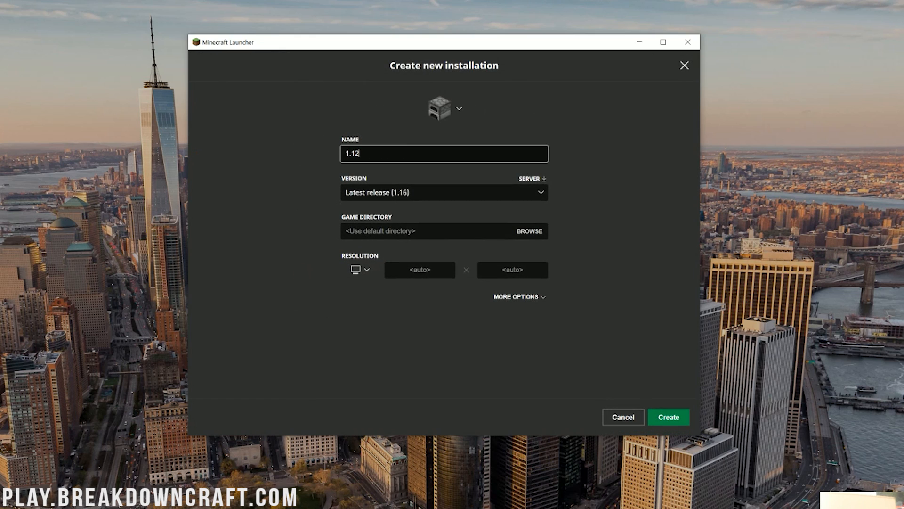
{"action": "type", "text": "1.16"}
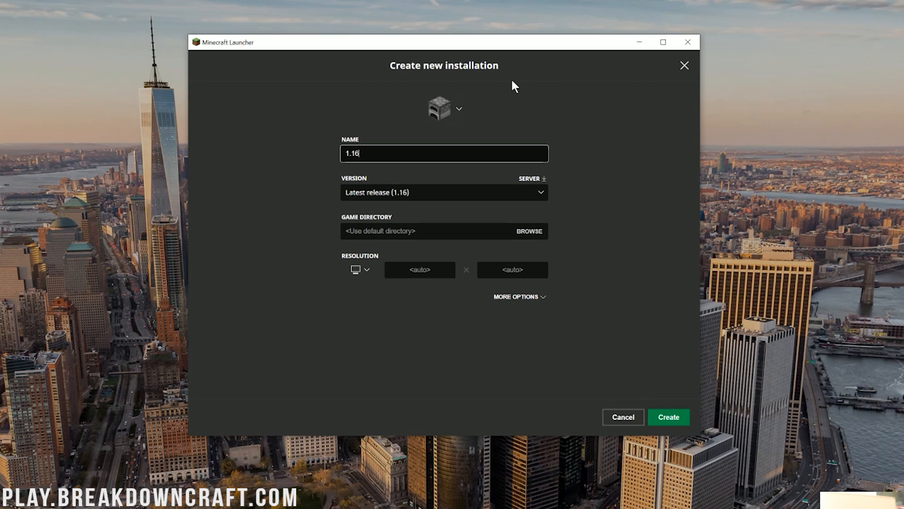
{"action": "triple_click", "coordinate": [443, 153]}
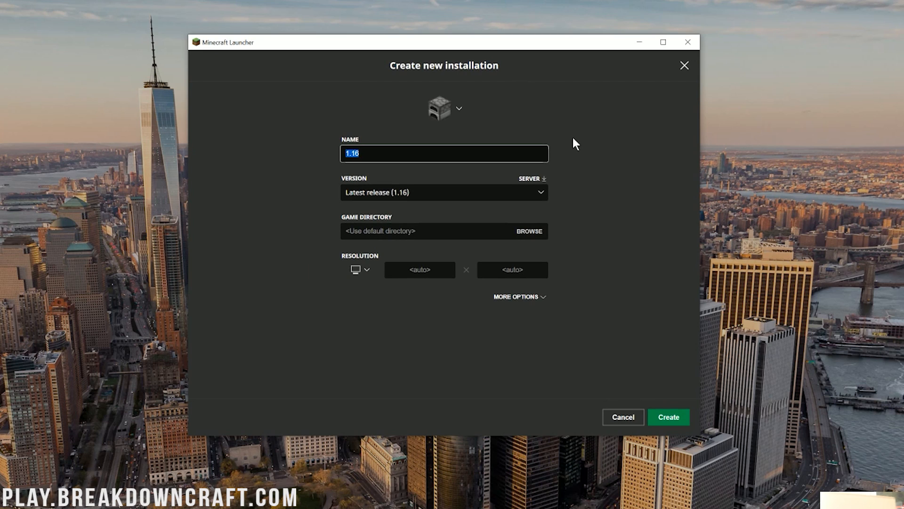
{"action": "type", "text": "Play.BreakdownCraf"}
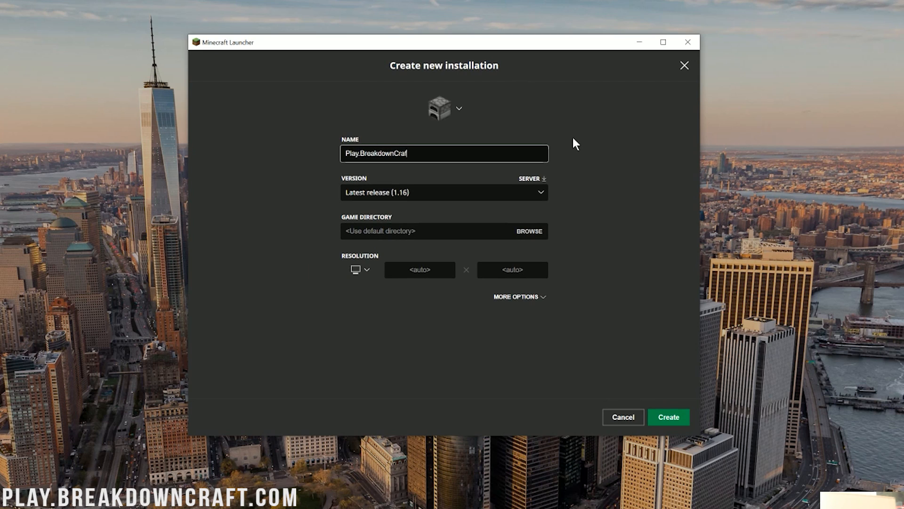
{"action": "type", "text": "t.com"}
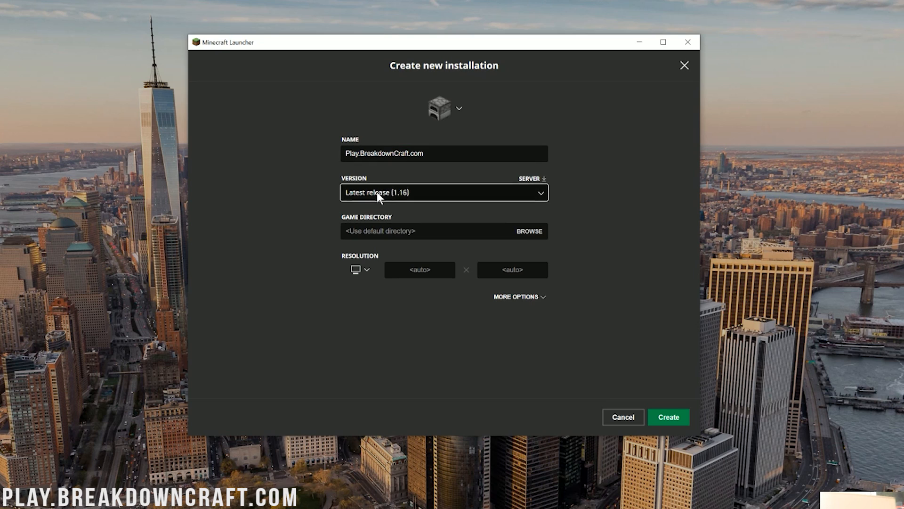
Browse the version list down to old_alpha rd-132211, then scroll back through the versions
{"action": "left_click", "coordinate": [443, 193]}
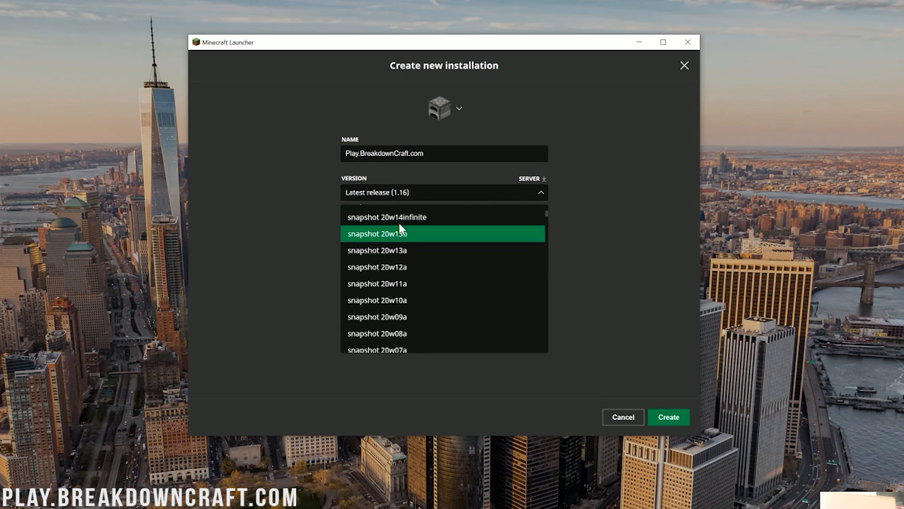
{"action": "scroll", "scroll_direction": "down", "scroll_amount": 3}
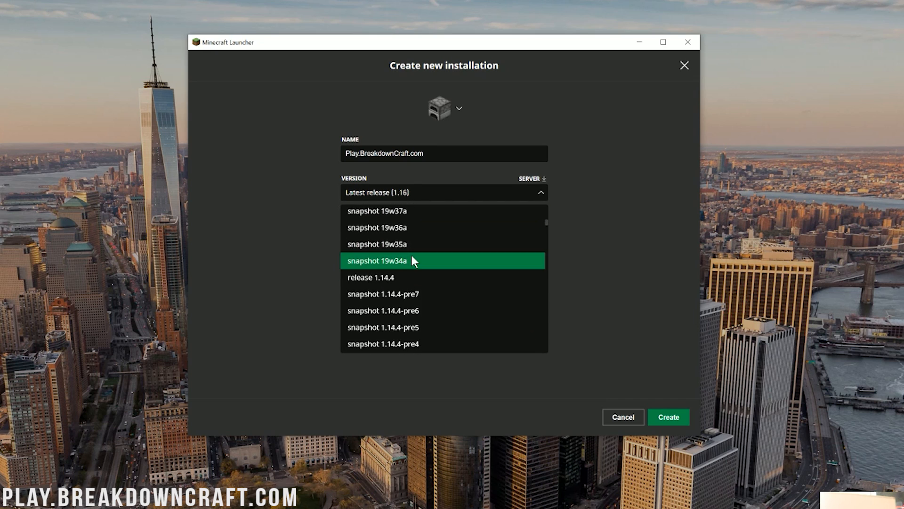
{"action": "scroll", "scroll_direction": "down", "scroll_amount": 3}
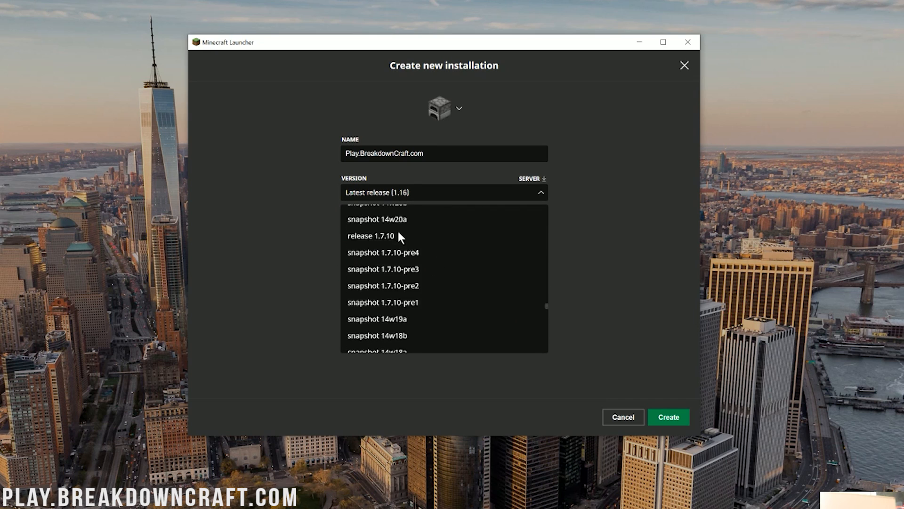
{"action": "scroll", "scroll_direction": "down", "scroll_amount": 3}
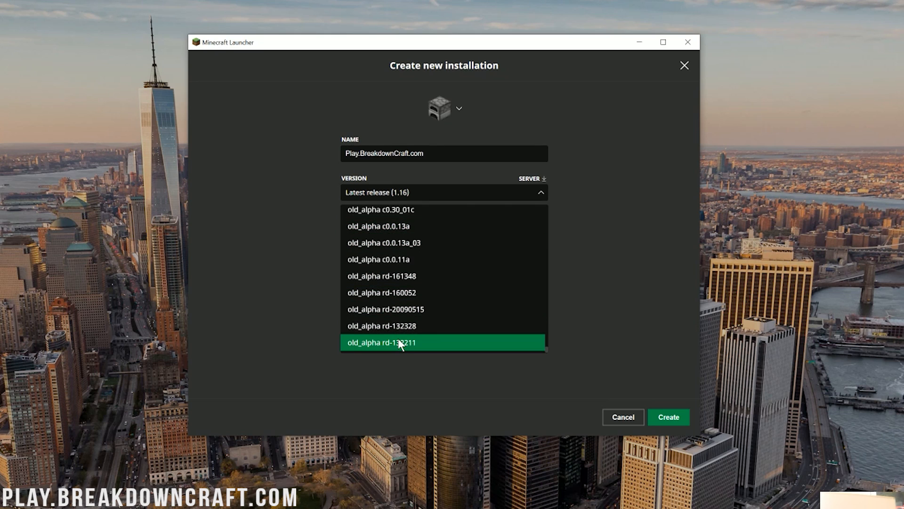
{"action": "left_click", "coordinate": [381, 342]}
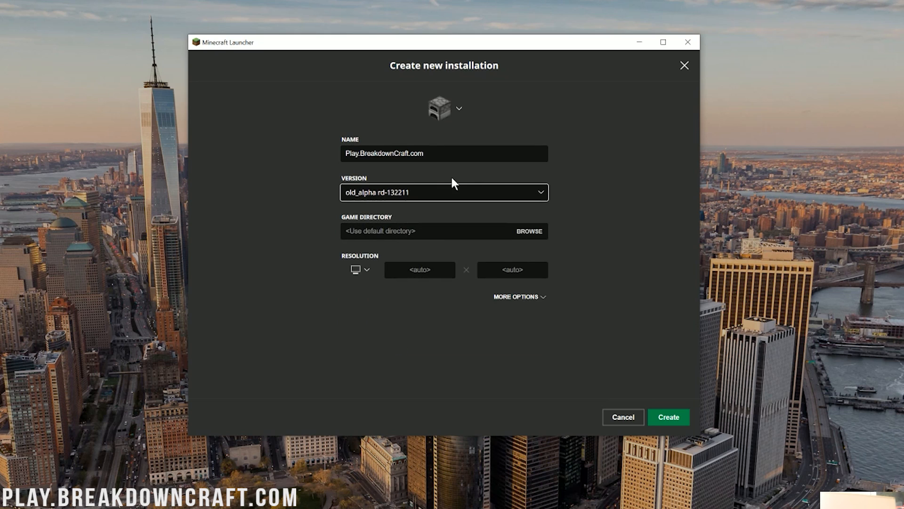
{"action": "left_click", "coordinate": [444, 192]}
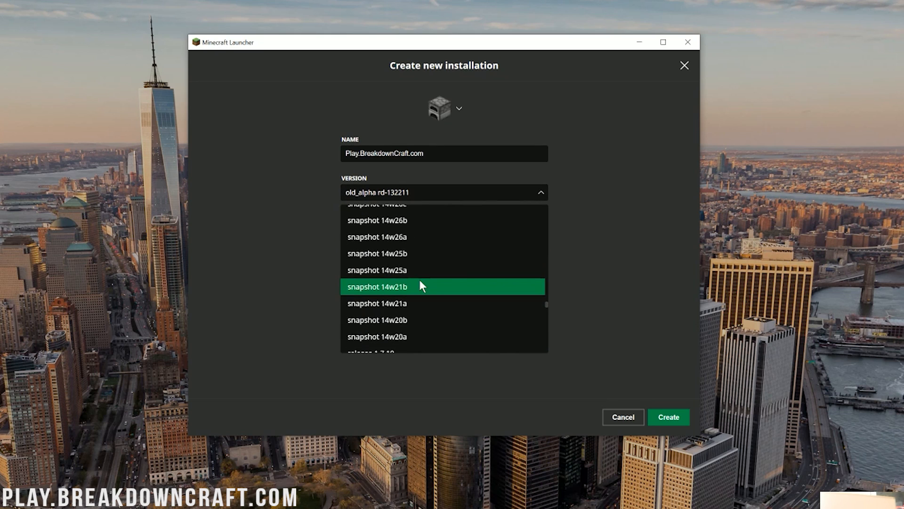
{"action": "scroll", "scroll_direction": "up", "scroll_amount": 3}
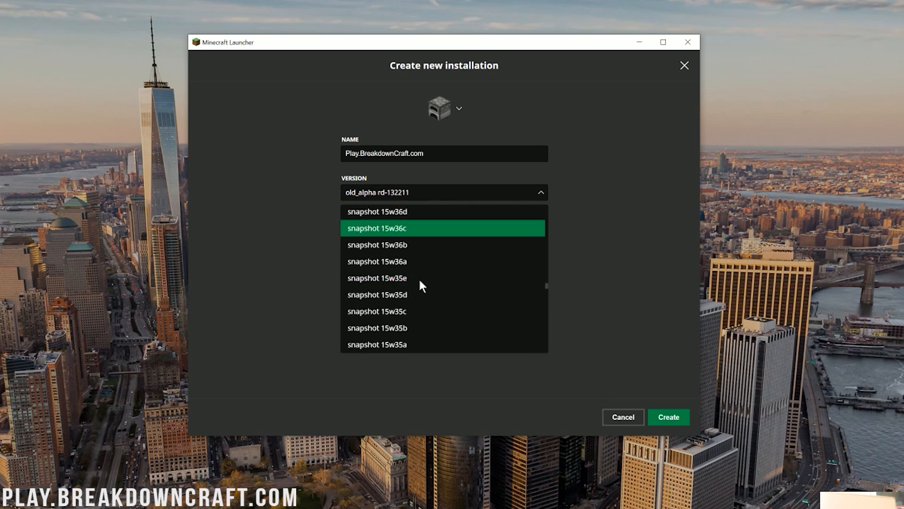
{"action": "scroll", "scroll_direction": "down", "scroll_amount": 3}
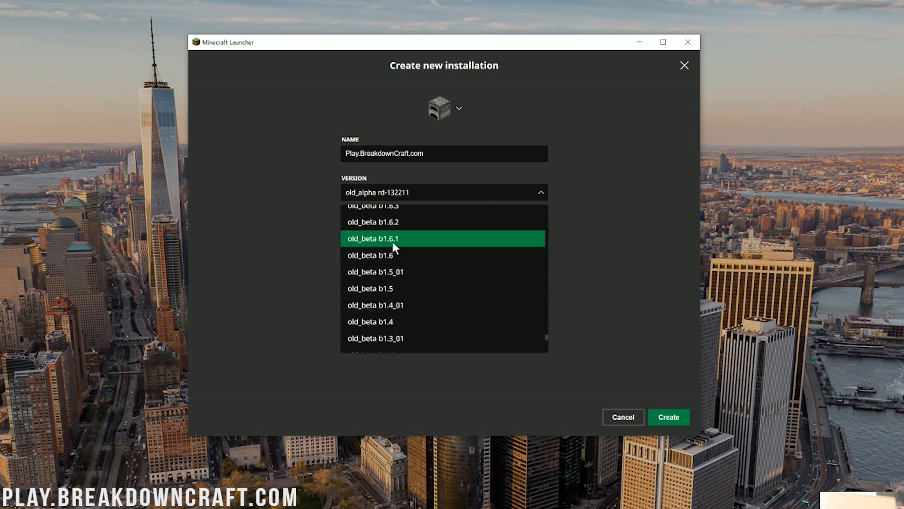
{"action": "scroll", "scroll_direction": "up", "scroll_amount": 3}
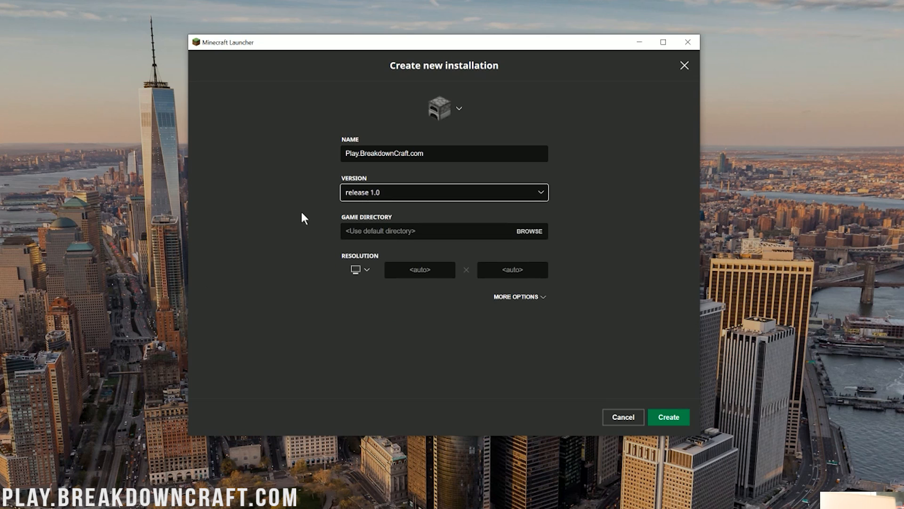
Set the installation to release 1.16 with a 1920x1080 resolution
{"action": "left_click", "coordinate": [444, 192]}
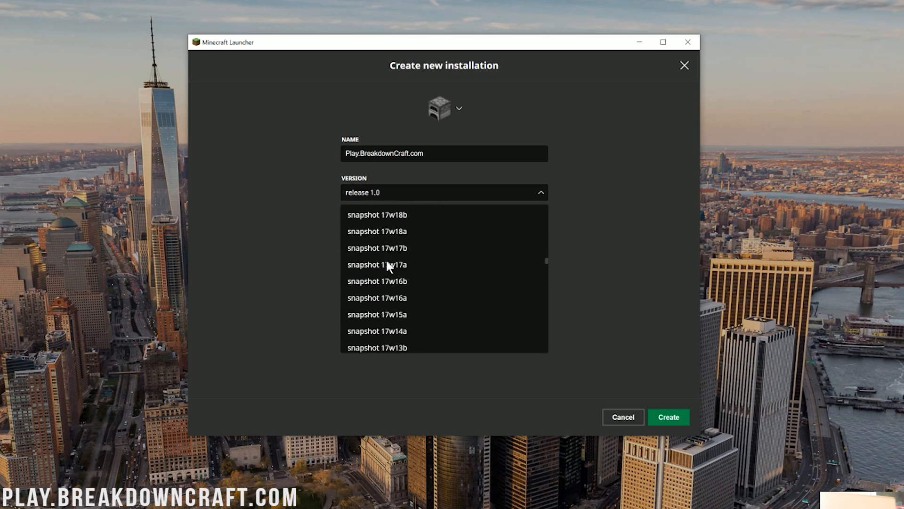
{"action": "scroll", "scroll_direction": "up", "scroll_amount": 3}
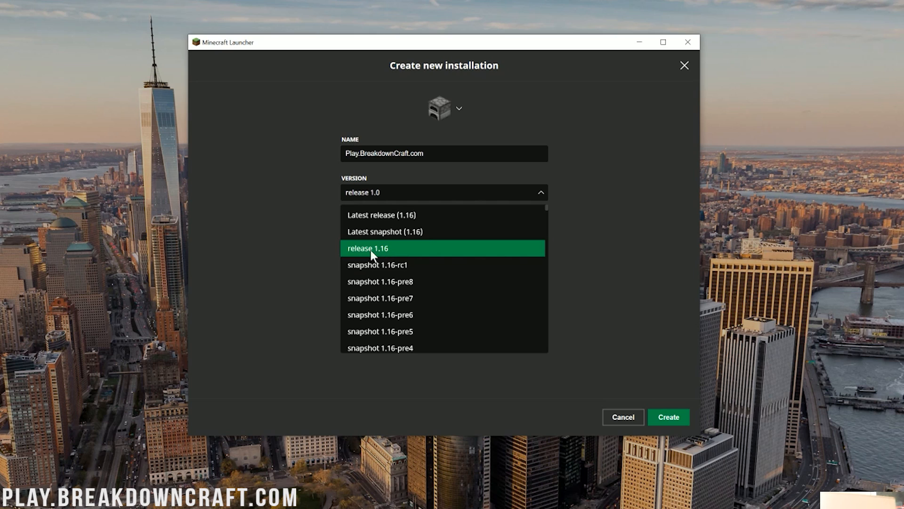
{"action": "left_click", "coordinate": [367, 248]}
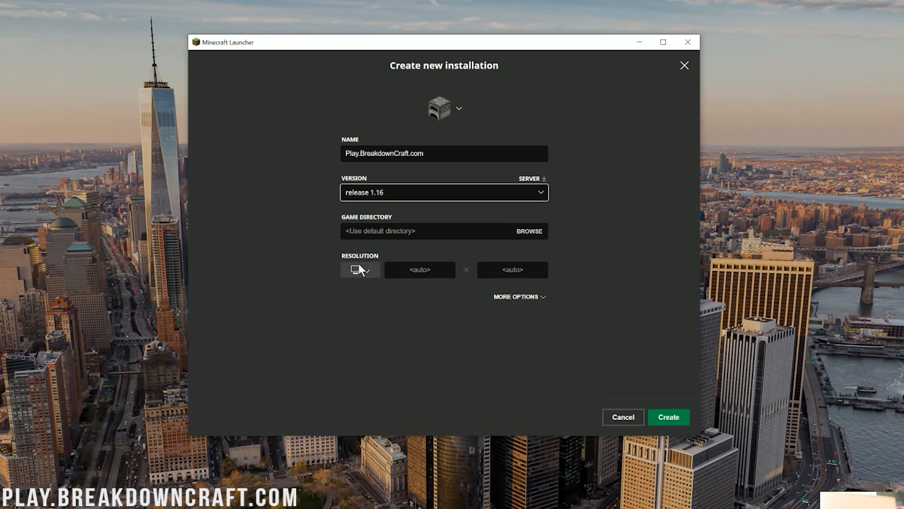
{"action": "left_click", "coordinate": [359, 269]}
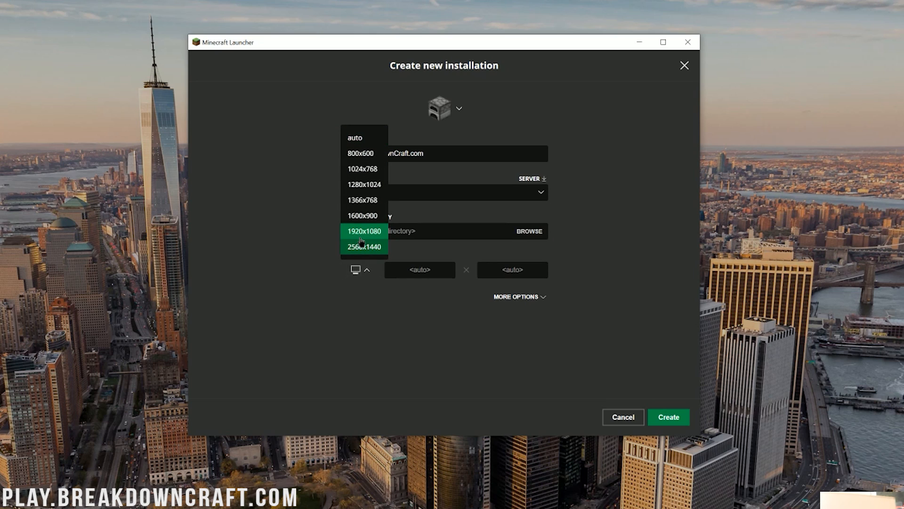
{"action": "left_click", "coordinate": [364, 231]}
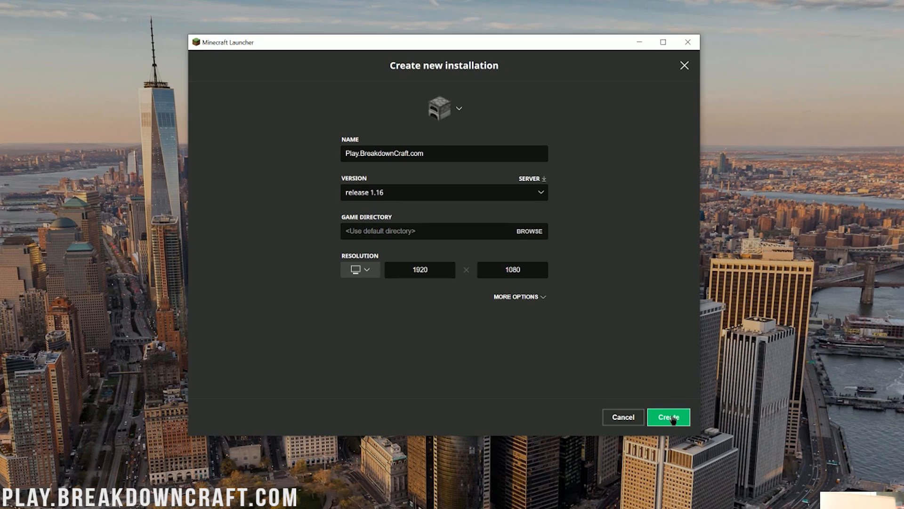
Create the Play.BreakdownCraft.com 1.16 installation so it appears in the installations list
{"action": "left_click", "coordinate": [668, 418]}
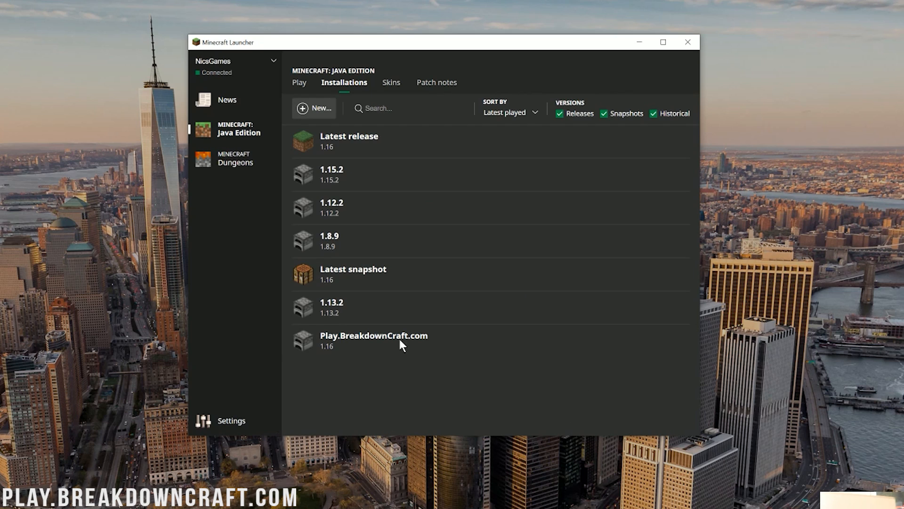
{"action": "mouse_move", "coordinate": [507, 353]}
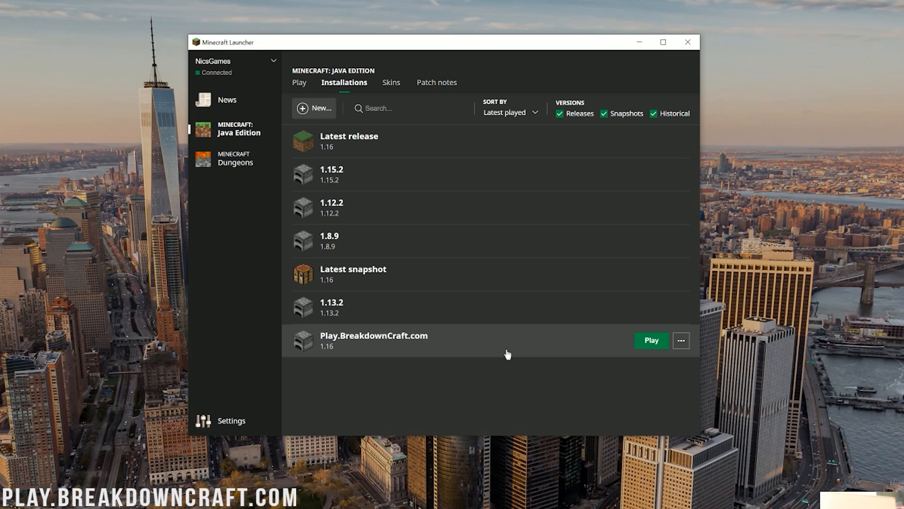
{"action": "mouse_move", "coordinate": [651, 354]}
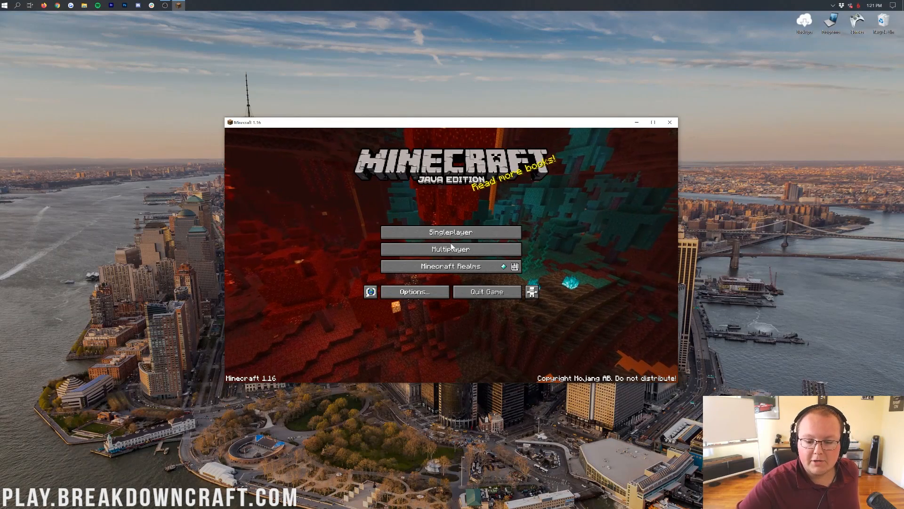
Join the Play.BreakdownCraft.com server from Multiplayer and start typing '/serv'
{"action": "left_click", "coordinate": [450, 249]}
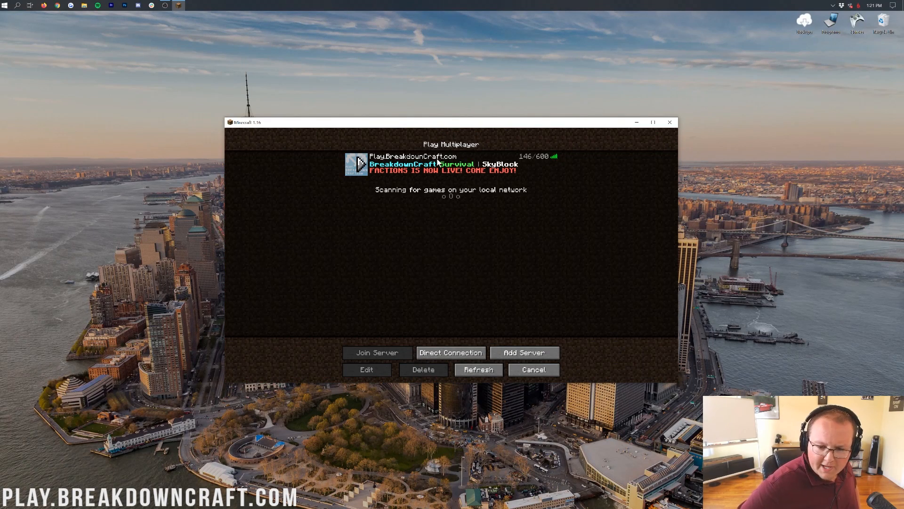
{"action": "left_click", "coordinate": [376, 352]}
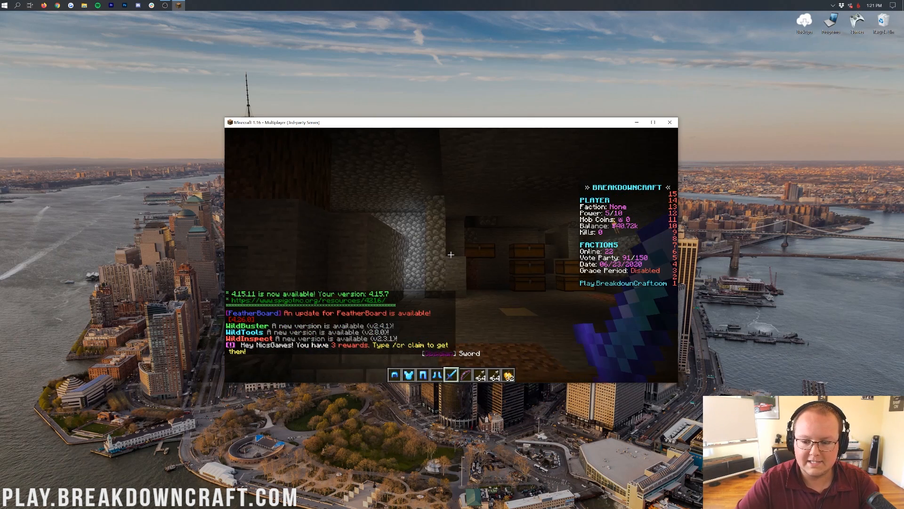
{"action": "type", "text": "/serv"}
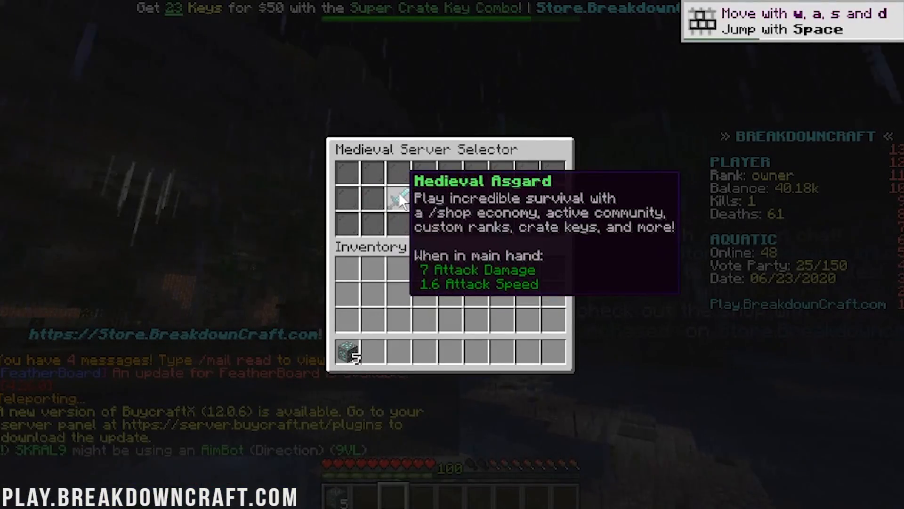
Enter Medieval Asgard, walk through its forest, then bring up the pause menu
{"action": "left_click", "coordinate": [399, 200]}
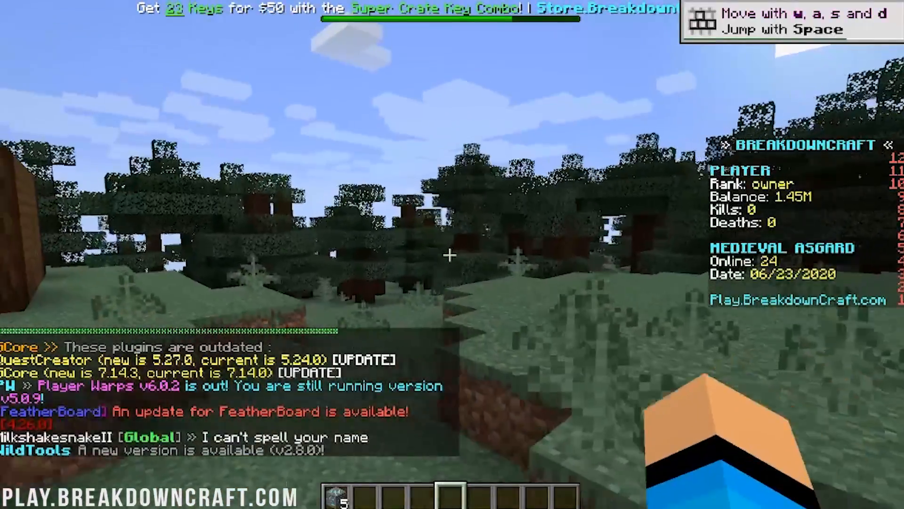
{"action": "mouse_move", "coordinate": [452, 254]}
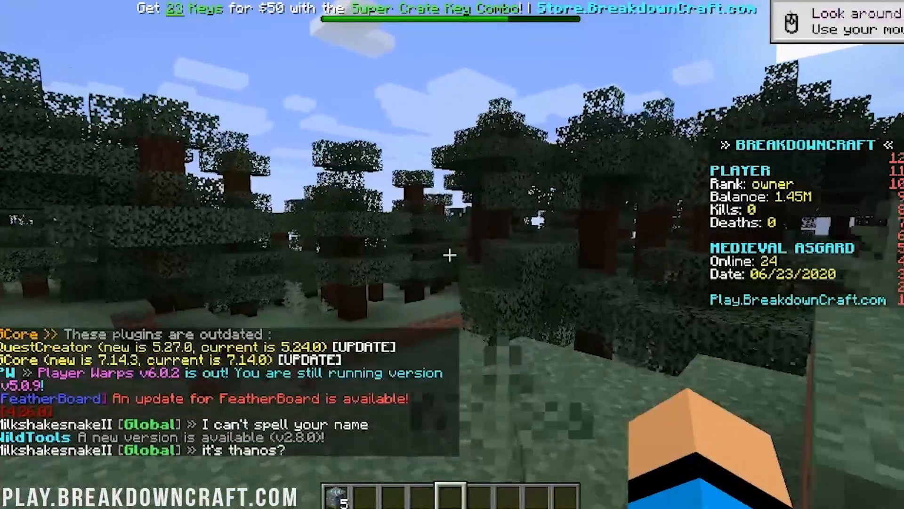
{"action": "mouse_move", "coordinate": [452, 254]}
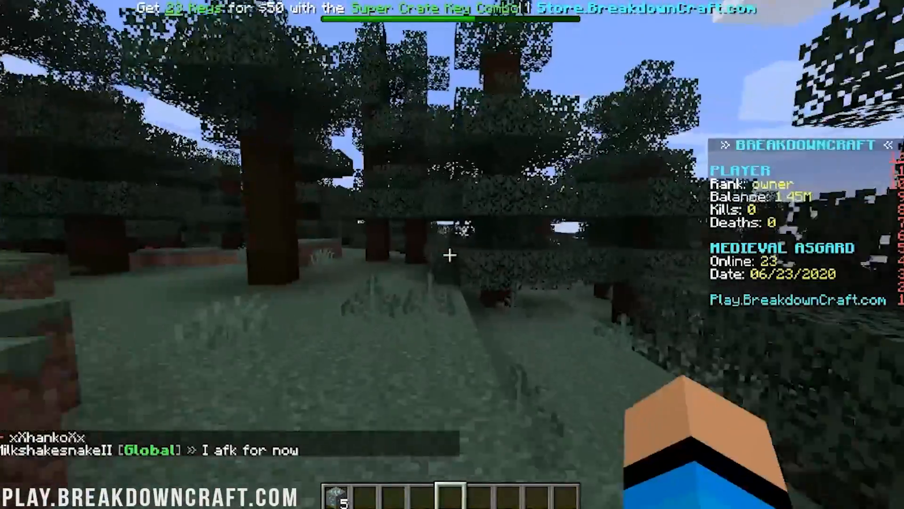
{"action": "key", "text": "tab"}
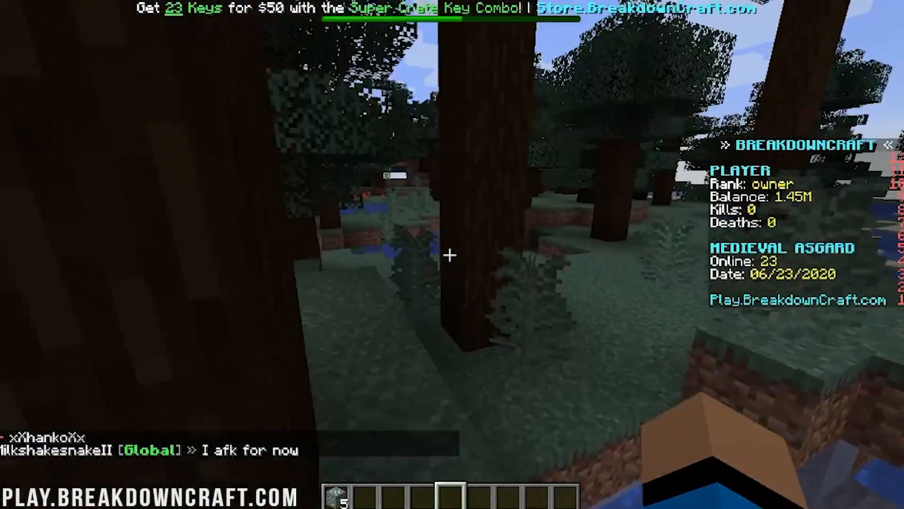
{"action": "key", "text": "Escape"}
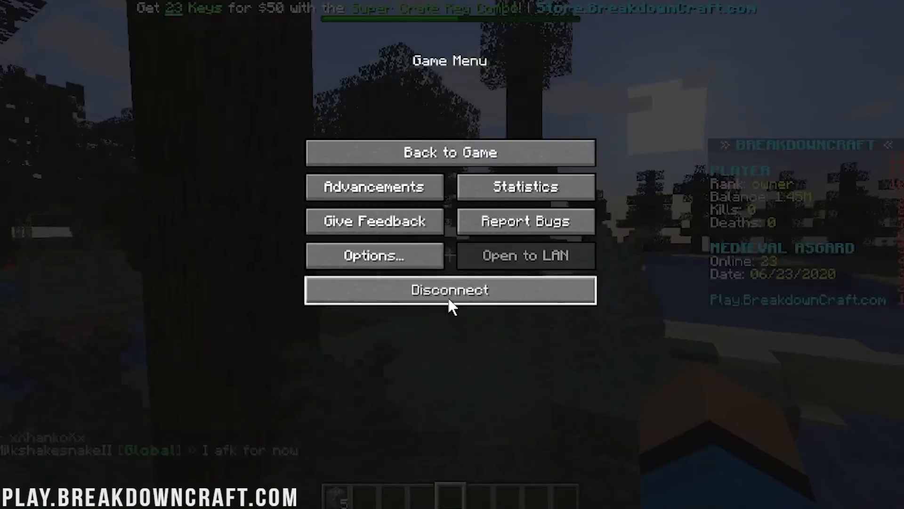
Disconnect from the server, start single-player and switch the creative inventory to item search
{"action": "left_click", "coordinate": [450, 289]}
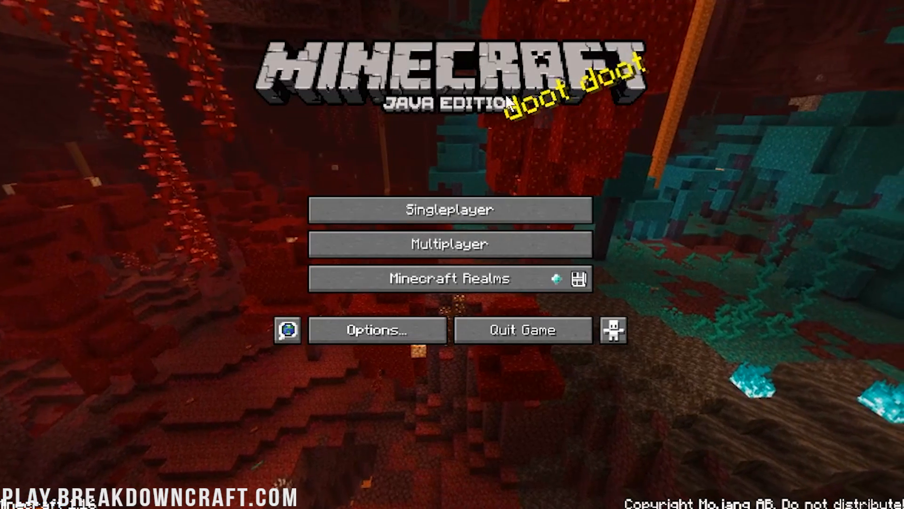
{"action": "left_click", "coordinate": [450, 209]}
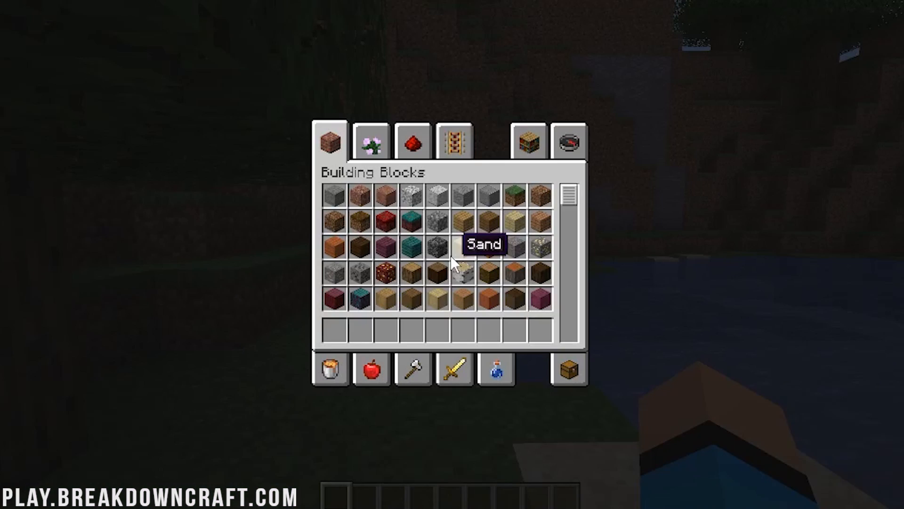
{"action": "left_click", "coordinate": [566, 141]}
{"action": "type", "text": "neth"}
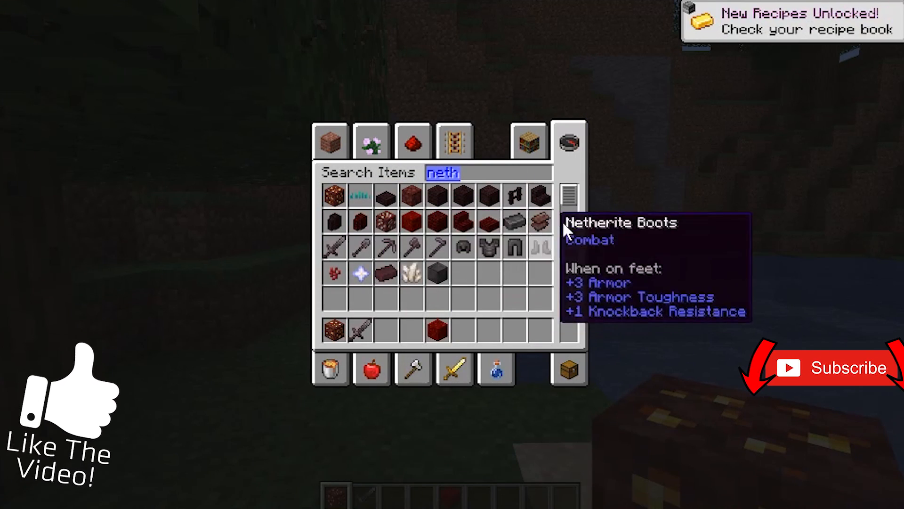
{"action": "mouse_move", "coordinate": [418, 360]}
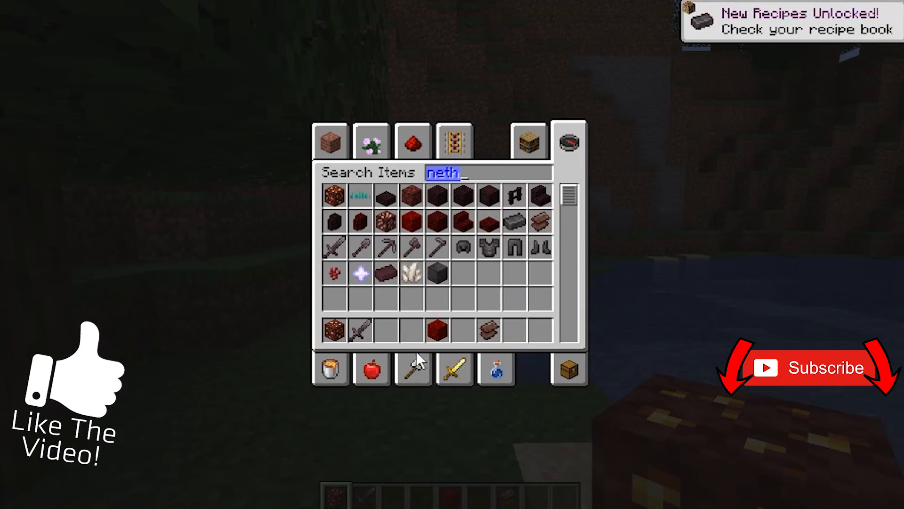